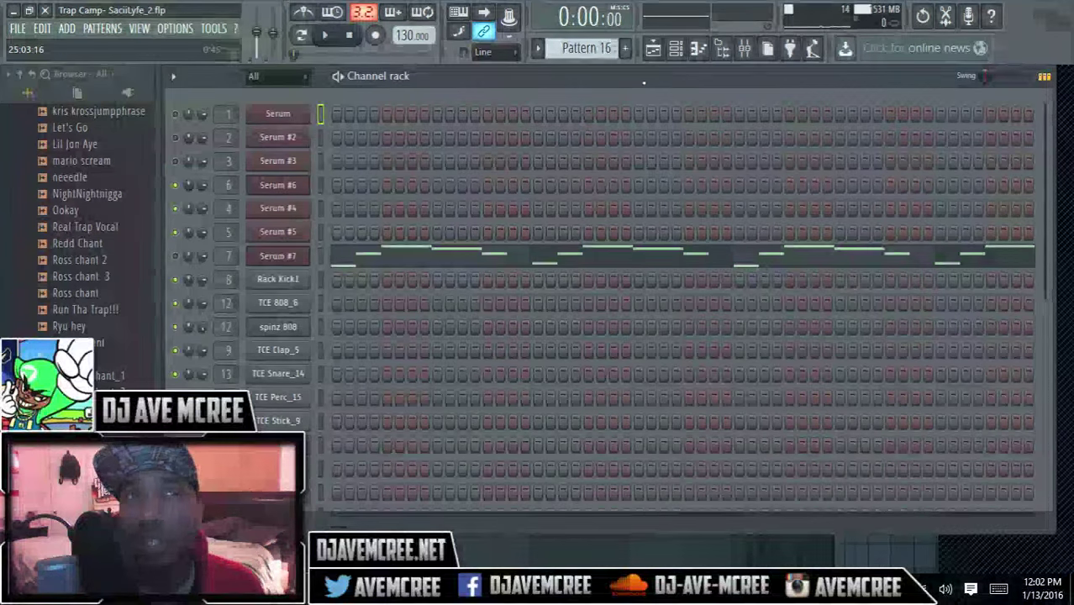
Show the playlist with the SFX, Arp and Bell audio clips next to the patterns.
left_click(653, 47)
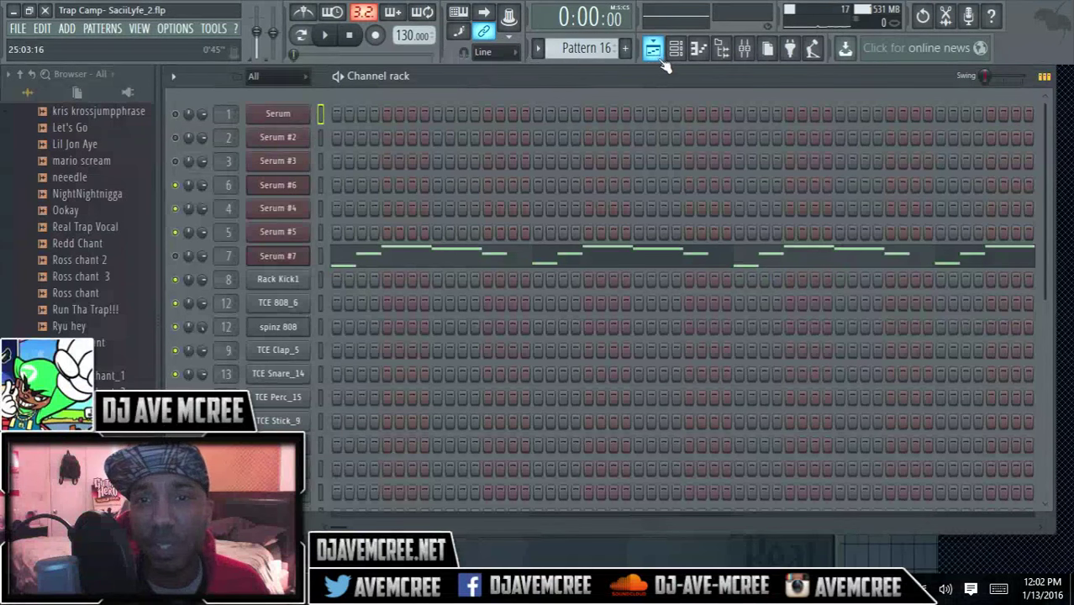
left_click(654, 47)
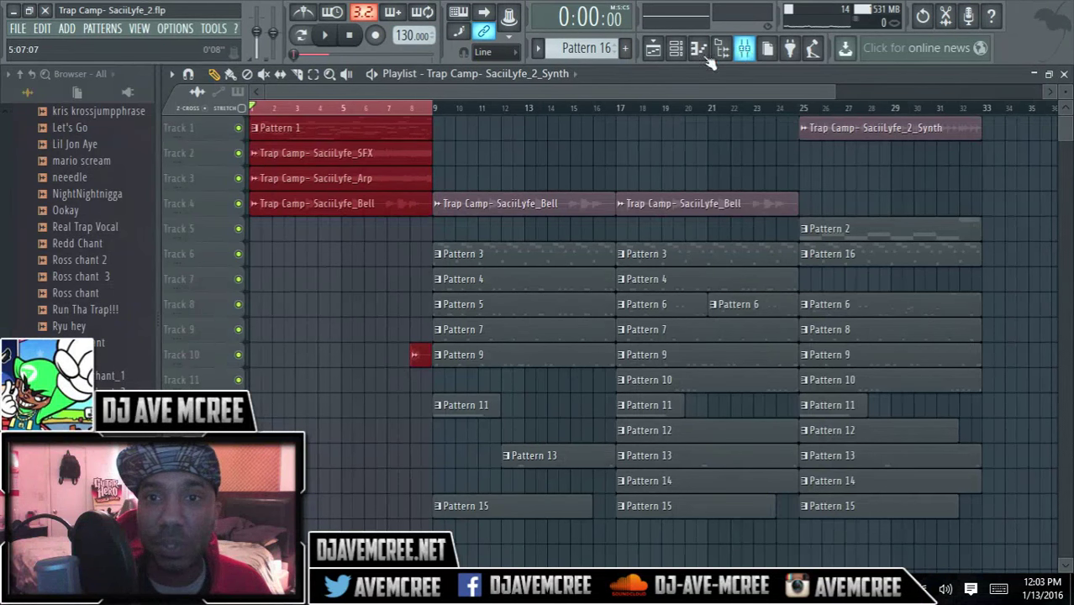
Bring up the SFX channel's Serum synth with its oscillator, filter and LFO settings.
left_click(651, 47)
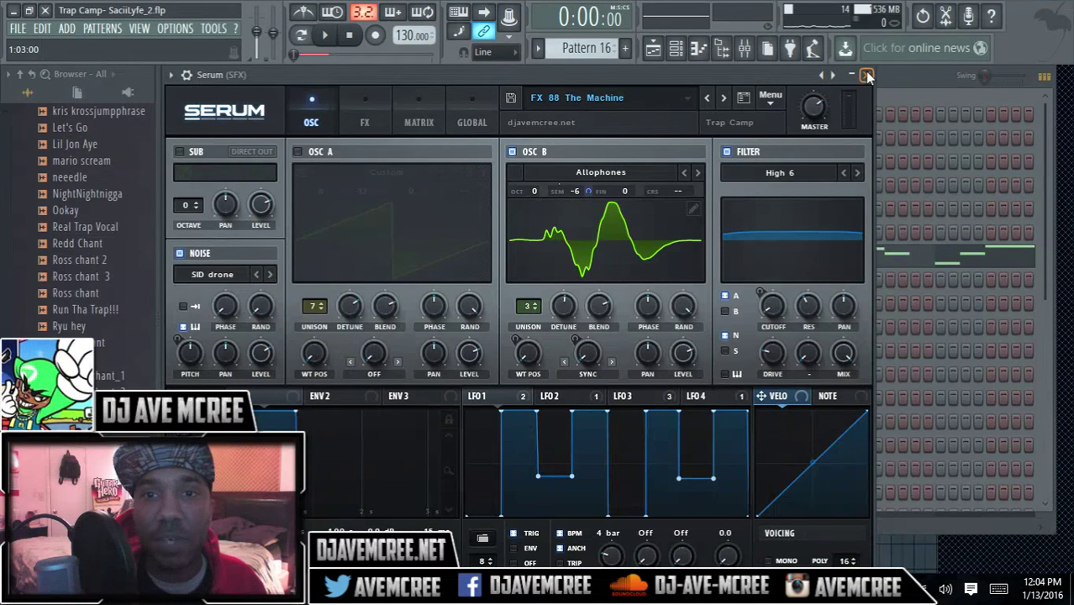
Close the Serum window so the playlist tracks are fully visible again.
left_click(867, 76)
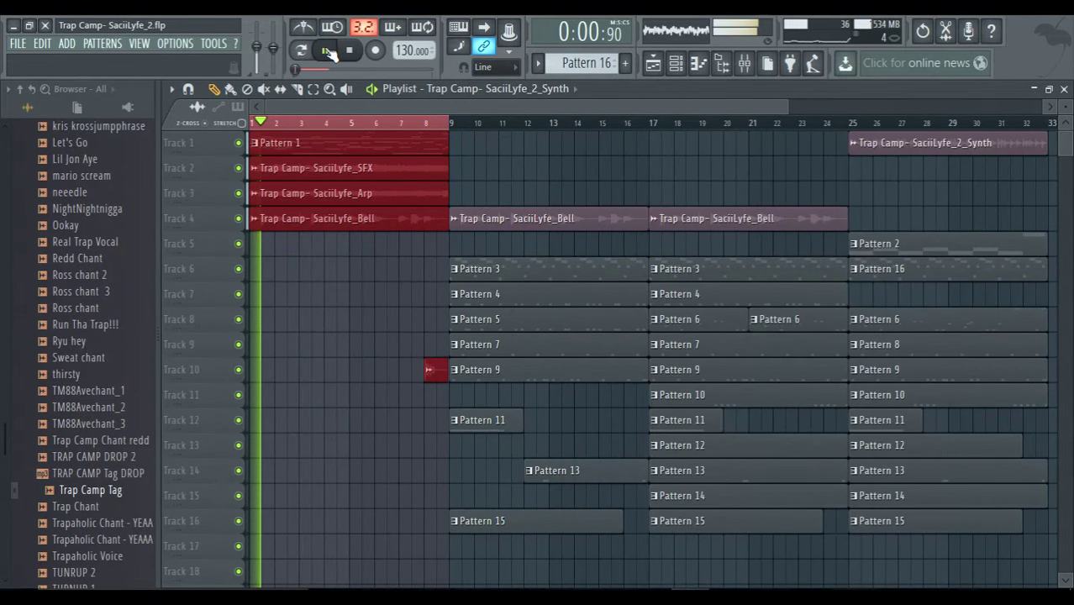
Play the opening bars, stop, then show Pattern 1's Serum melody notes in the channel rack.
left_click(322, 51)
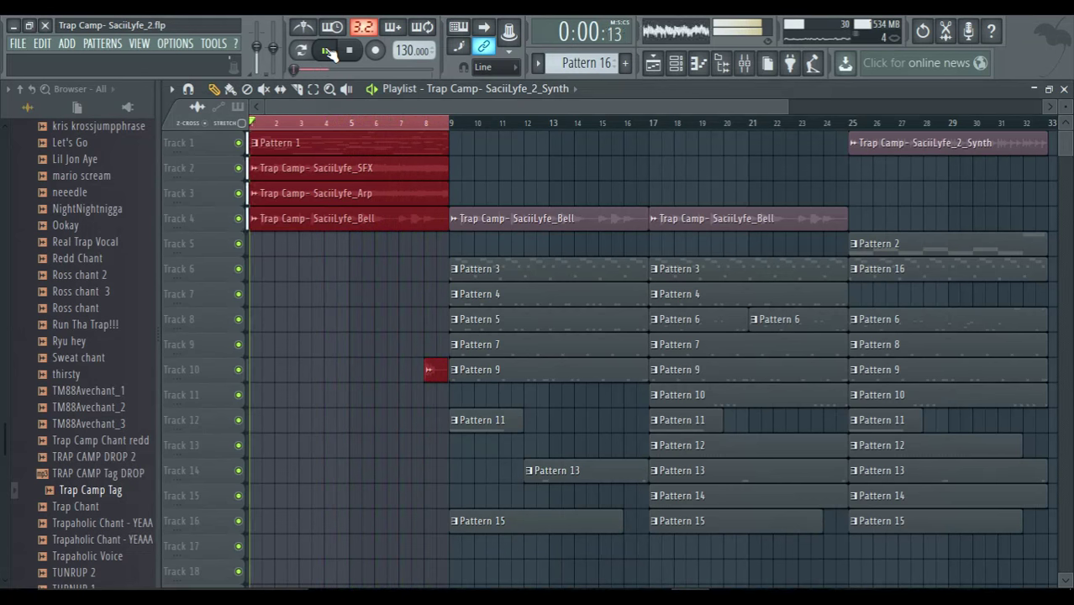
left_click(325, 51)
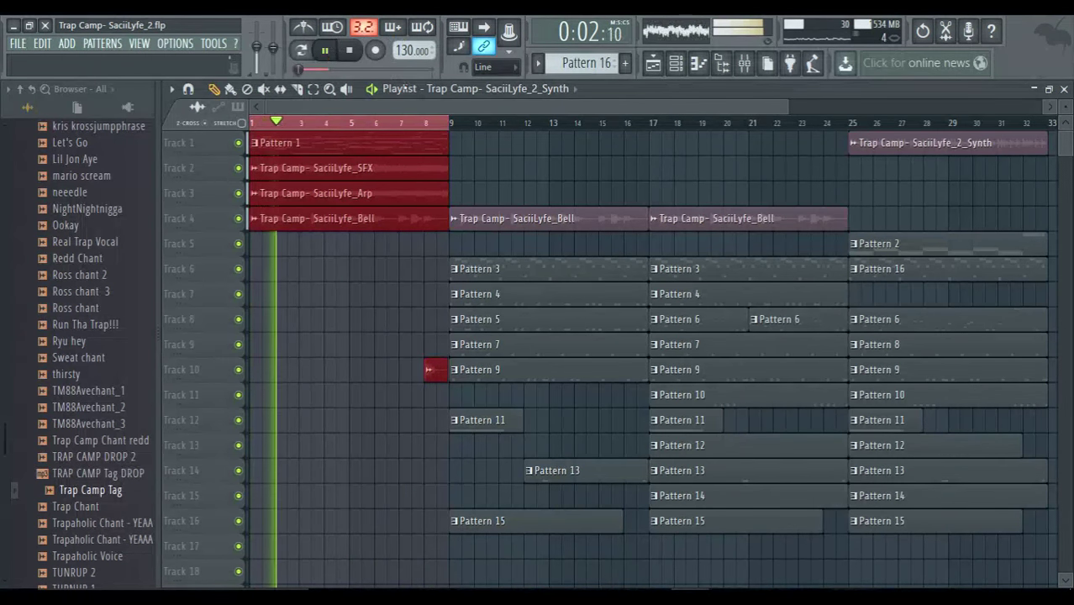
left_click(427, 121)
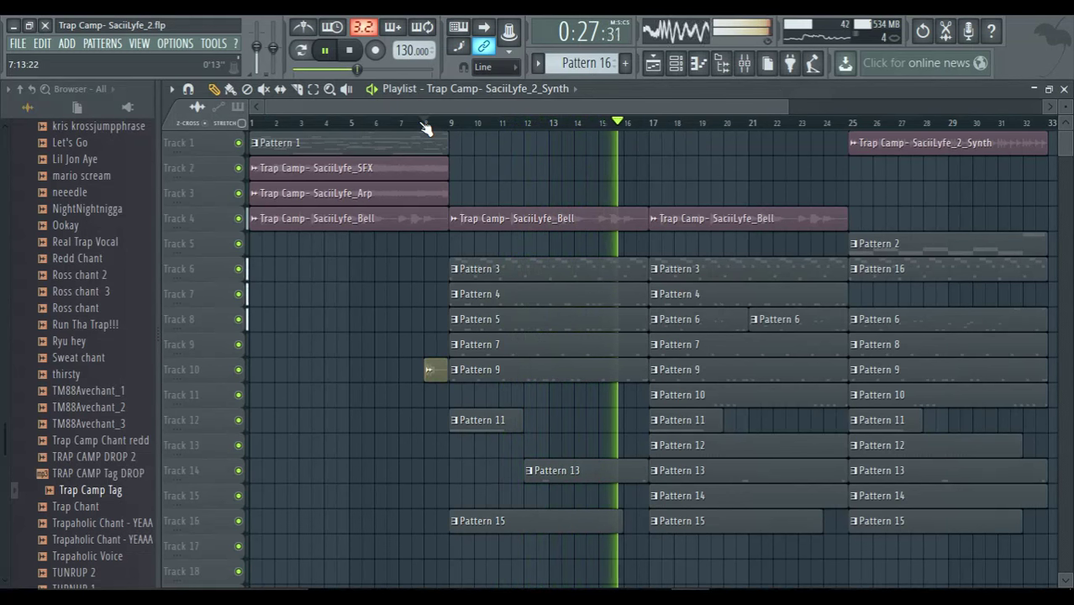
left_click(424, 123)
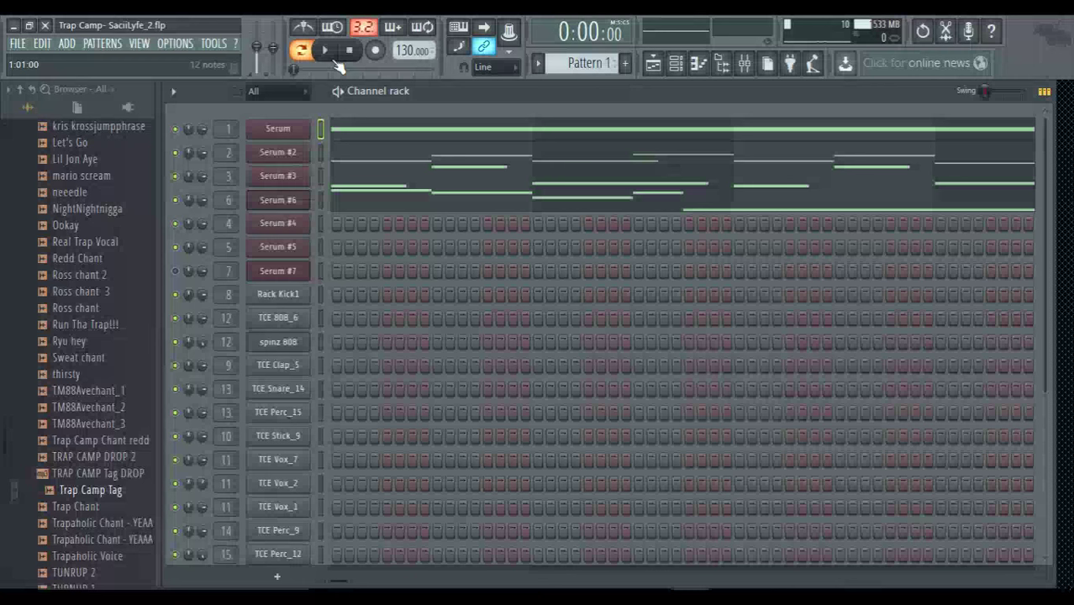
left_click(344, 50)
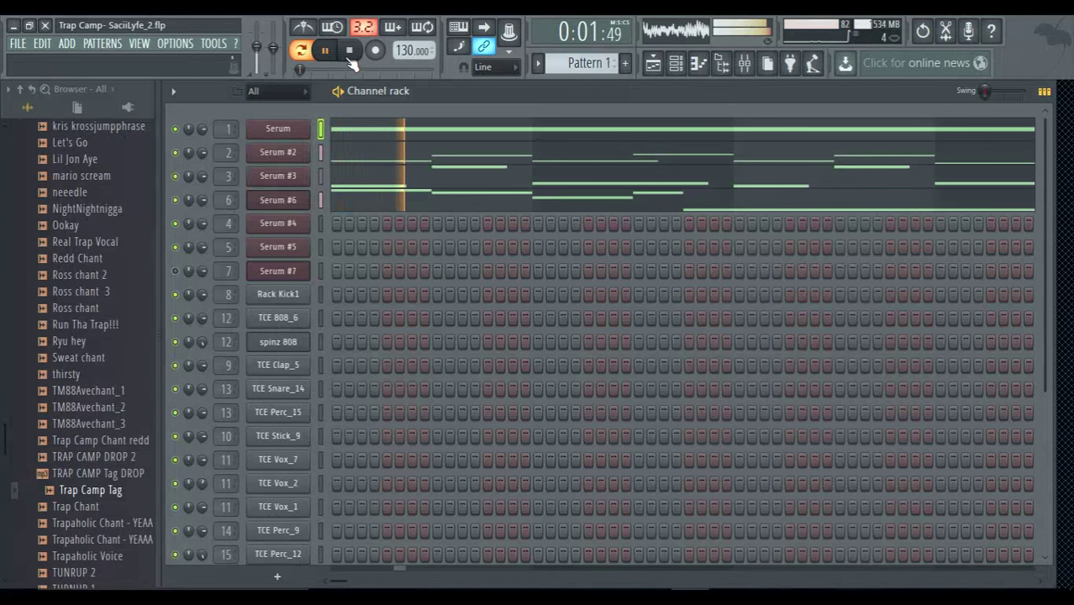
left_click(346, 47)
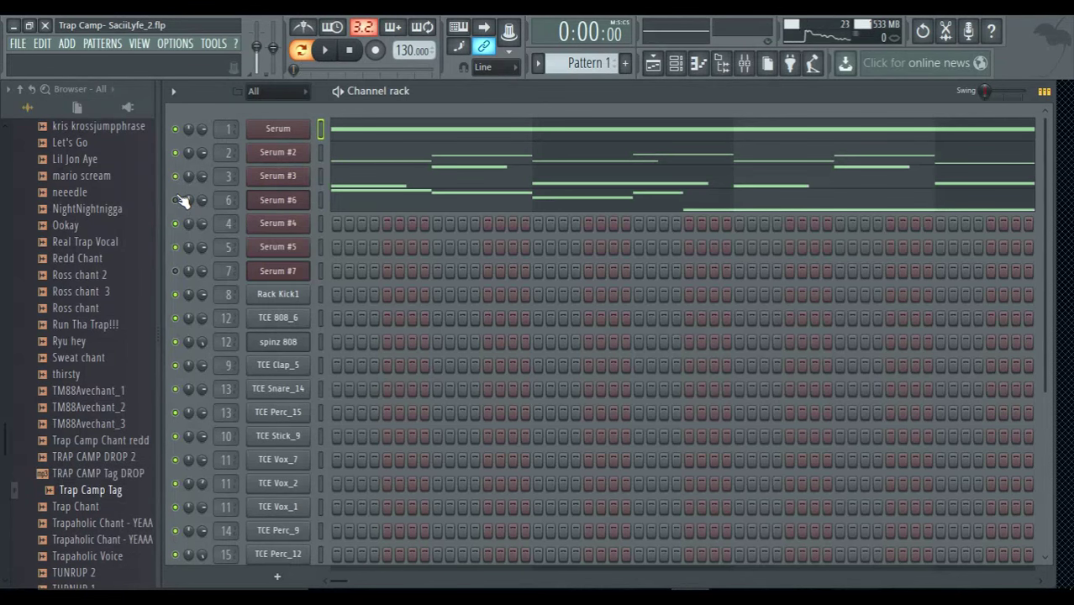
mouse_move(177, 160)
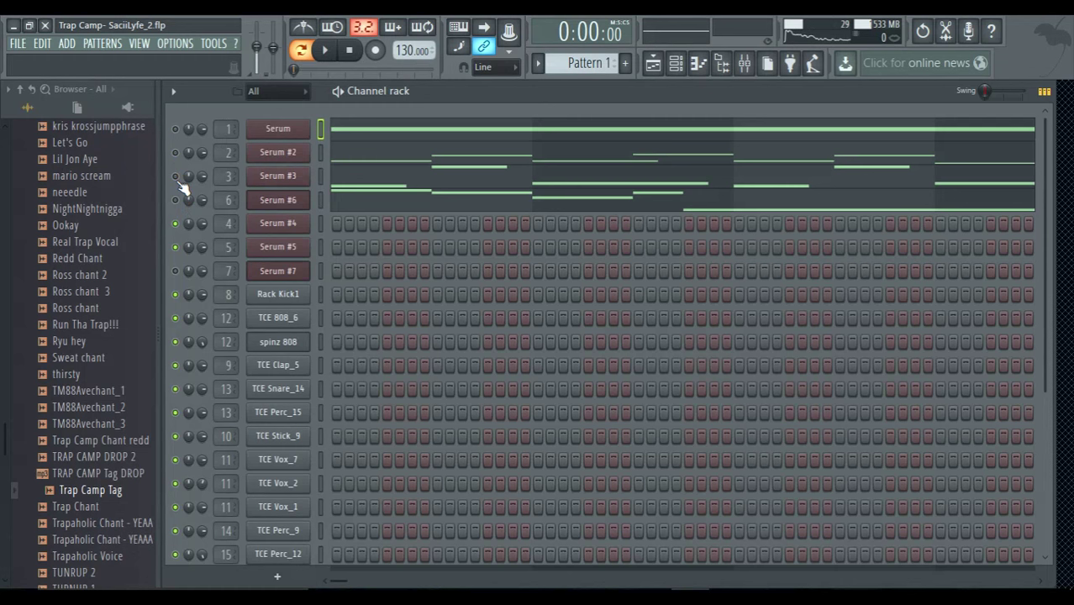
key("ctrl+s")
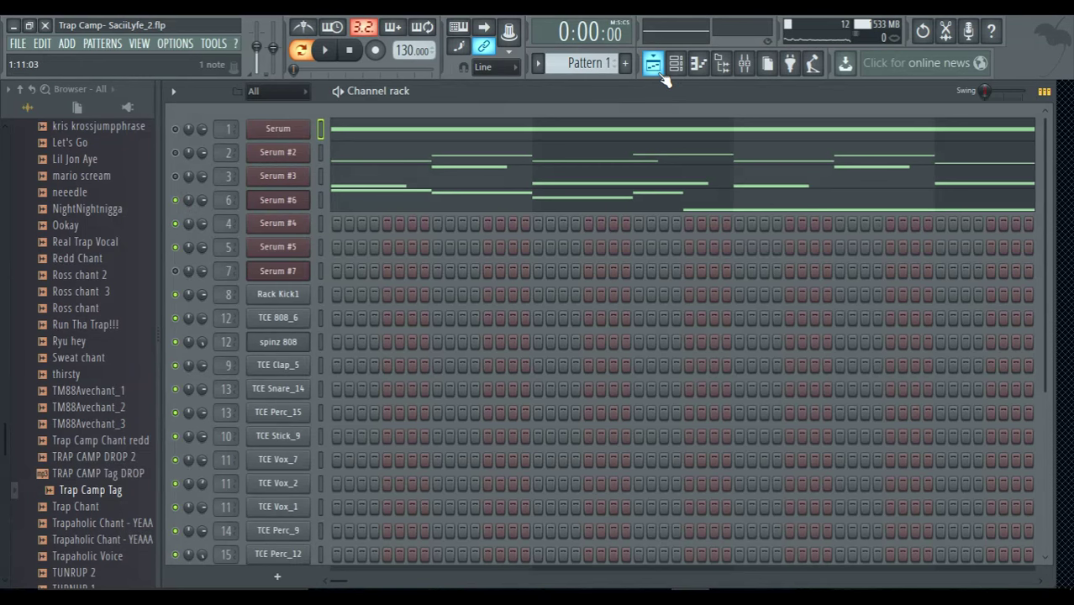
Delete the opening Arp audio clip from the playlist and return to the channel rack.
left_click(672, 64)
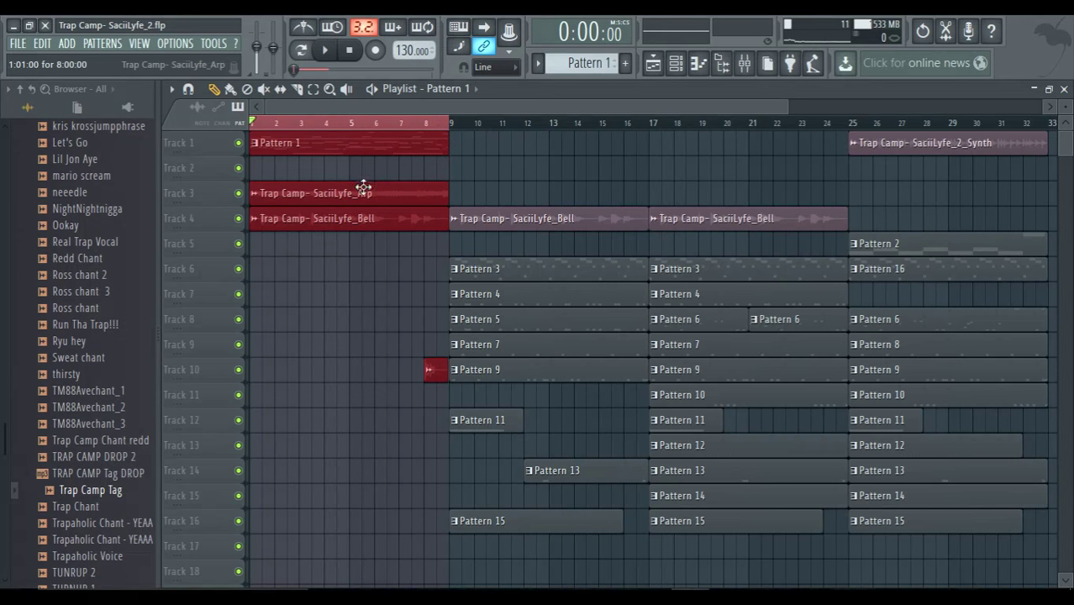
right_click(336, 205)
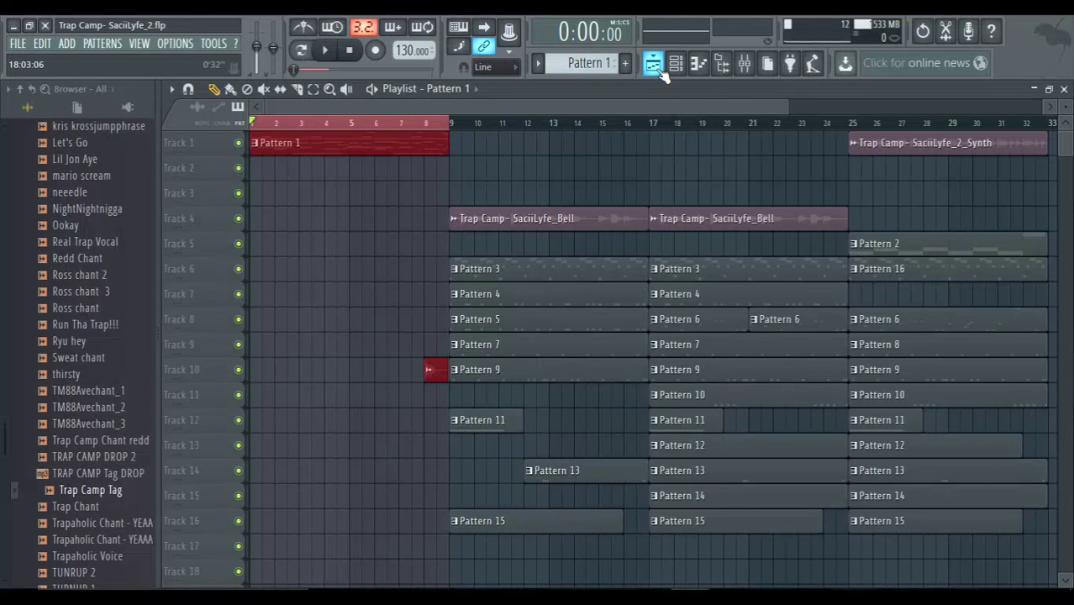
left_click(652, 64)
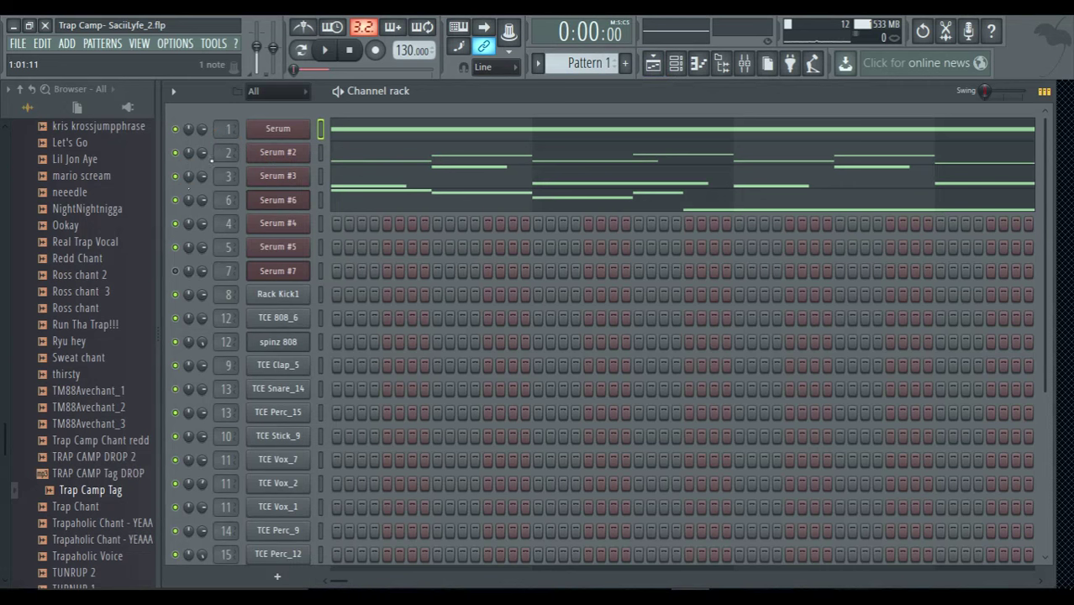
Show the playlist, now holding only Pattern 1 and a short track-10 clip at the start.
left_click(650, 64)
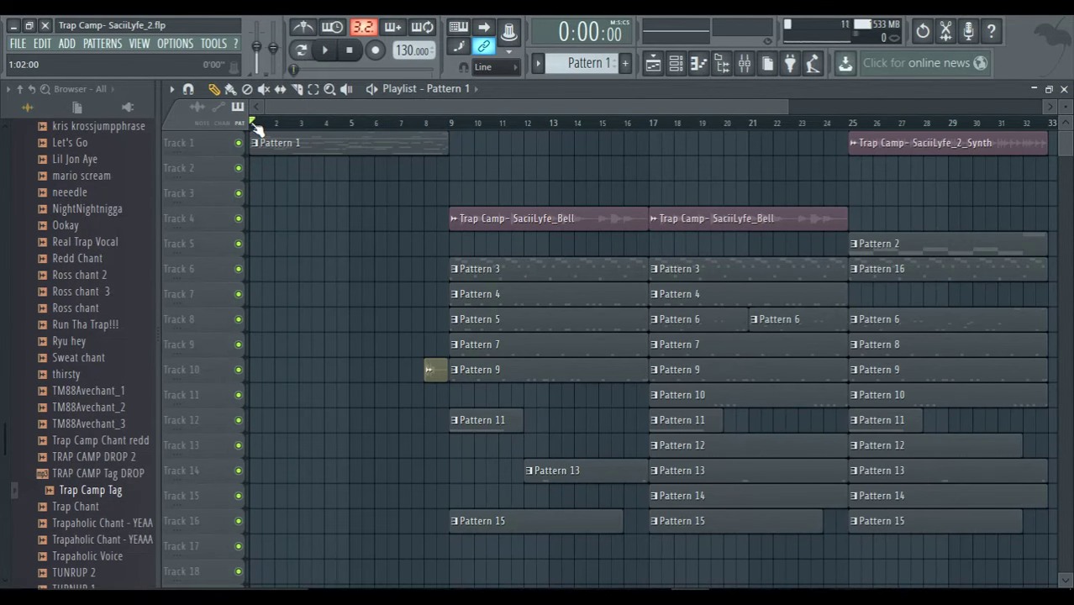
Set a timeline selection over bars 1–5 covering Pattern 1.
left_click(322, 141)
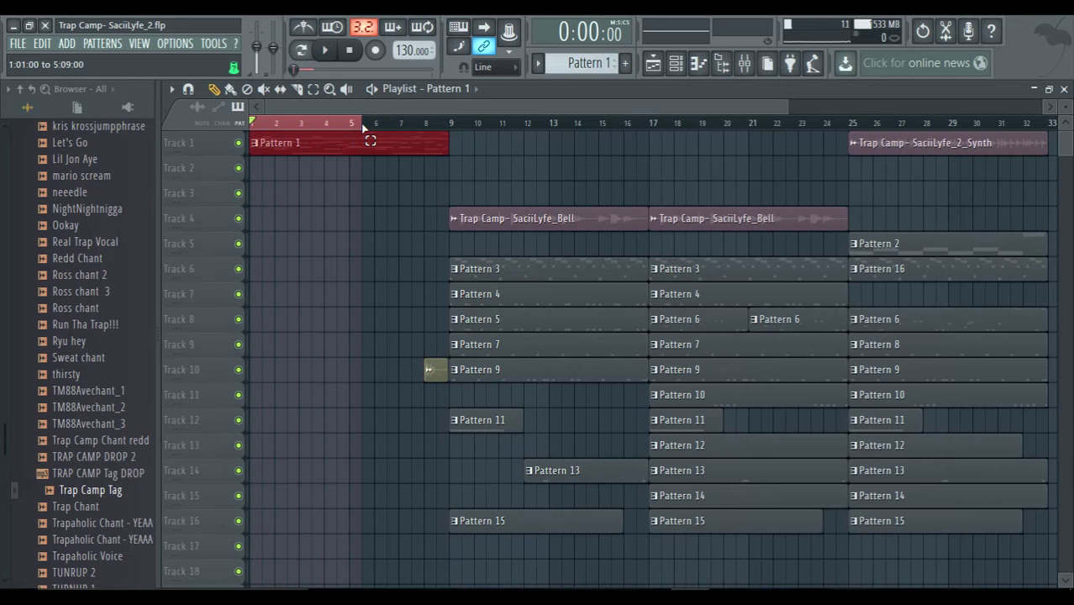
left_click_drag(353, 141, 450, 141)
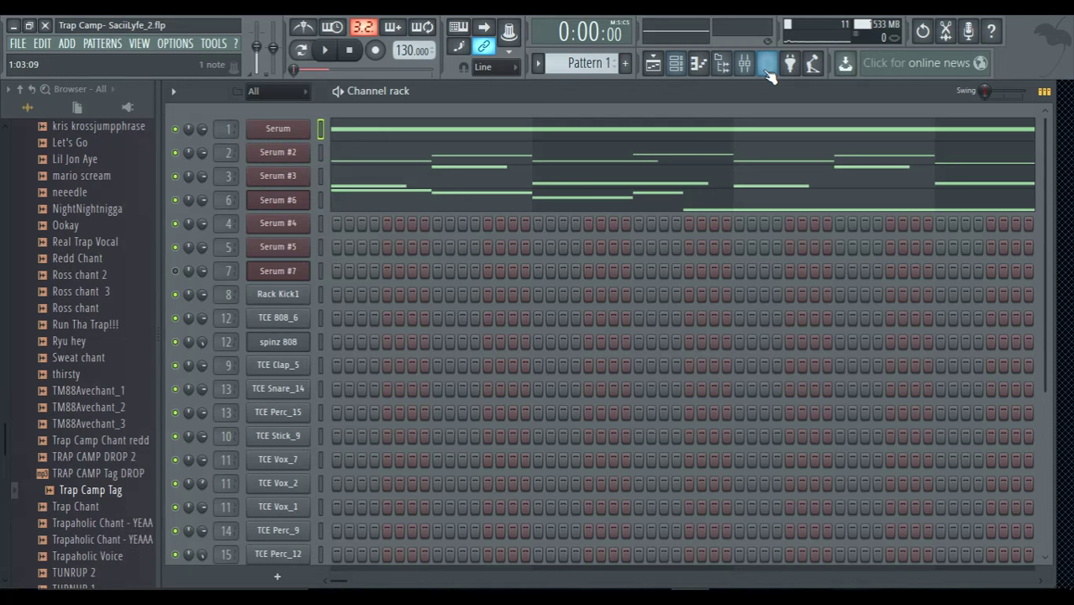
View a Serum channel's plugin settings page, then close it to return to the channel rack.
left_click(743, 64)
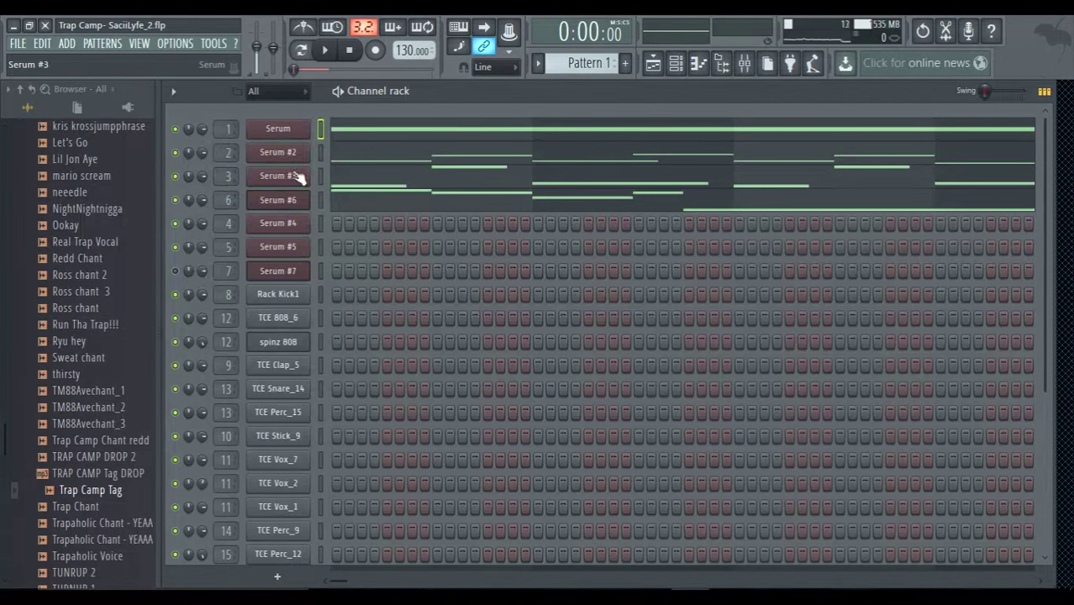
left_click(277, 151)
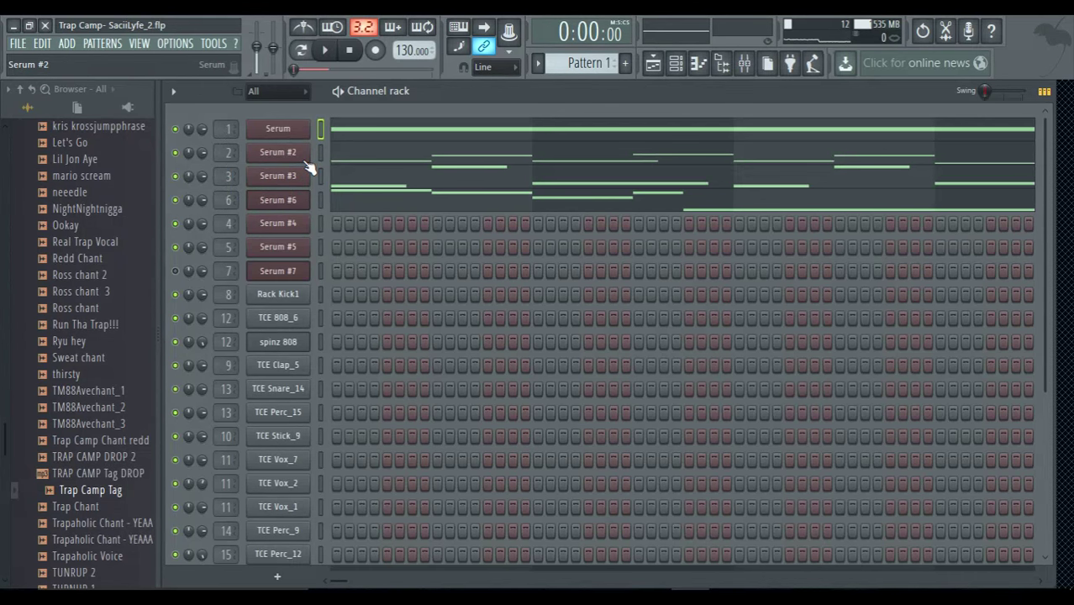
left_click(277, 128)
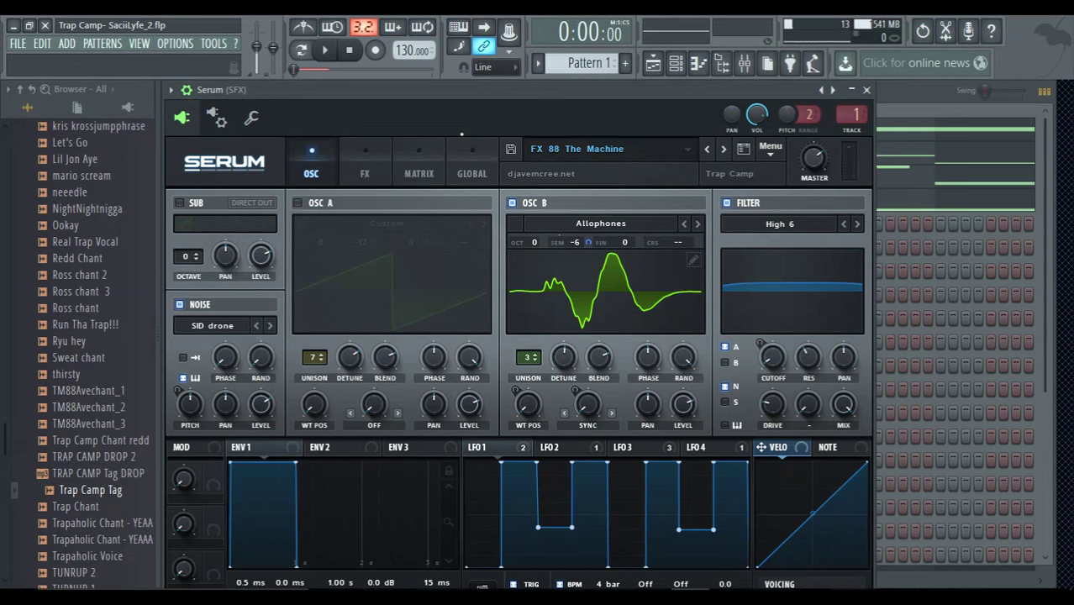
left_click(250, 117)
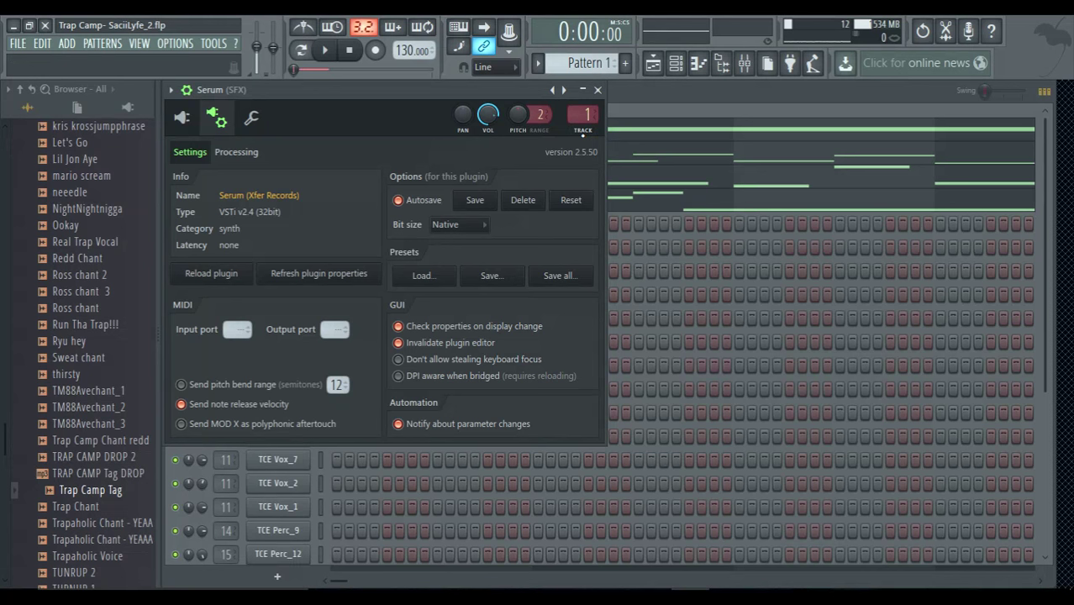
left_click(598, 91)
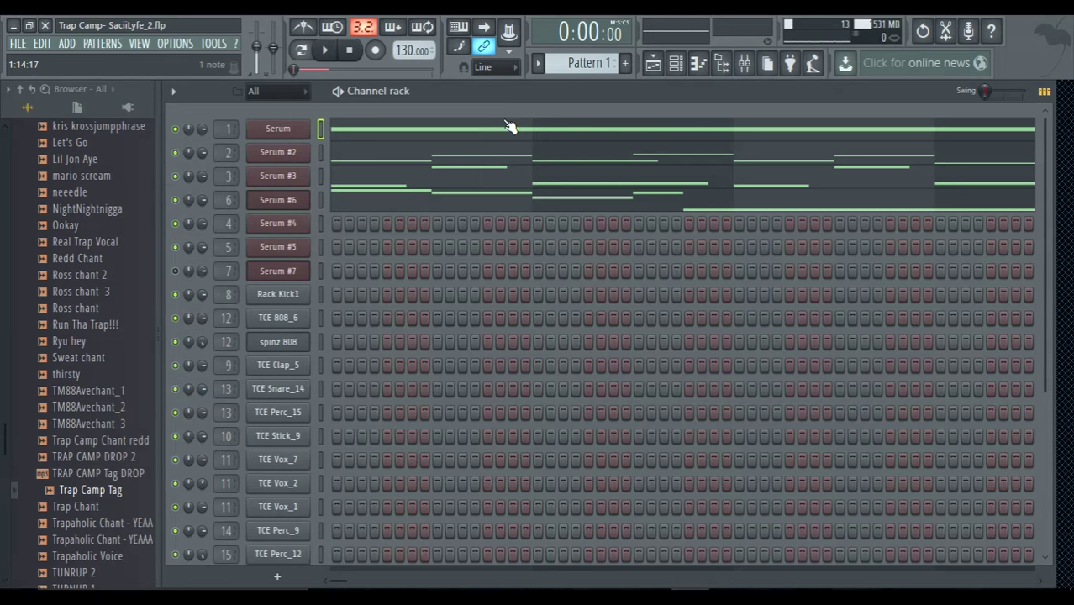
Show the mixer with the SFX, Arp, Bell, Pad, Synth, Bass and drum inserts.
left_click(753, 64)
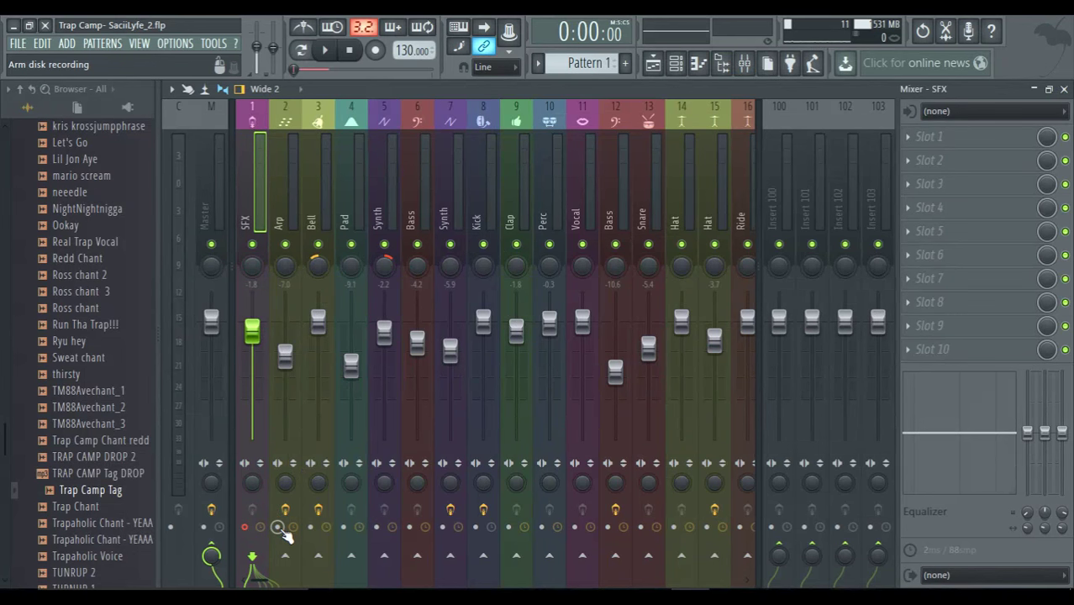
Arm mixer inserts for disk recording, selecting Bell with its Fruity Reeverb 2 effect.
left_click(284, 227)
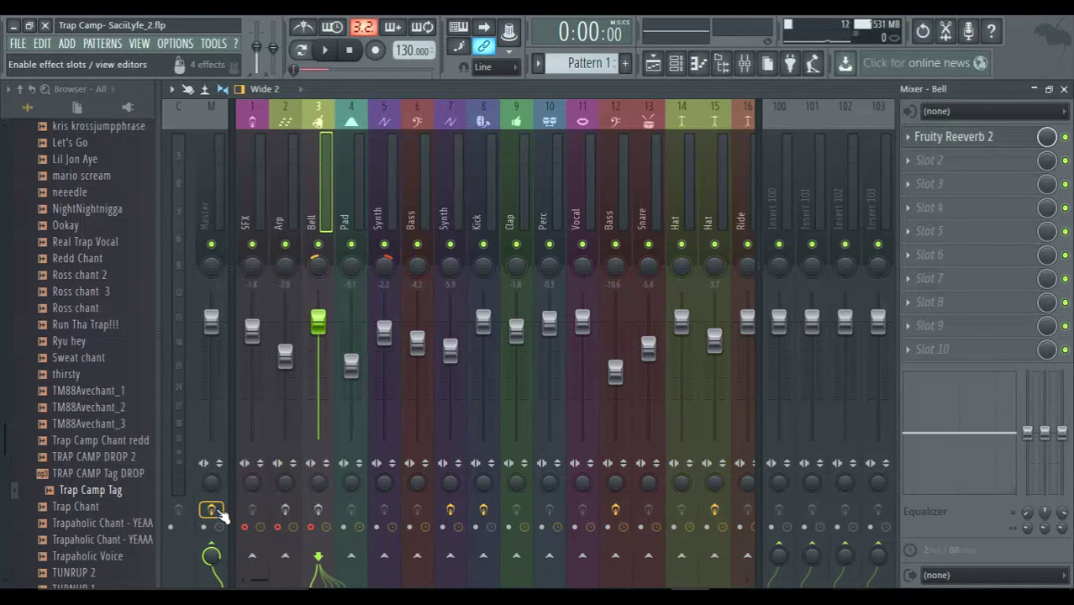
right_click(318, 252)
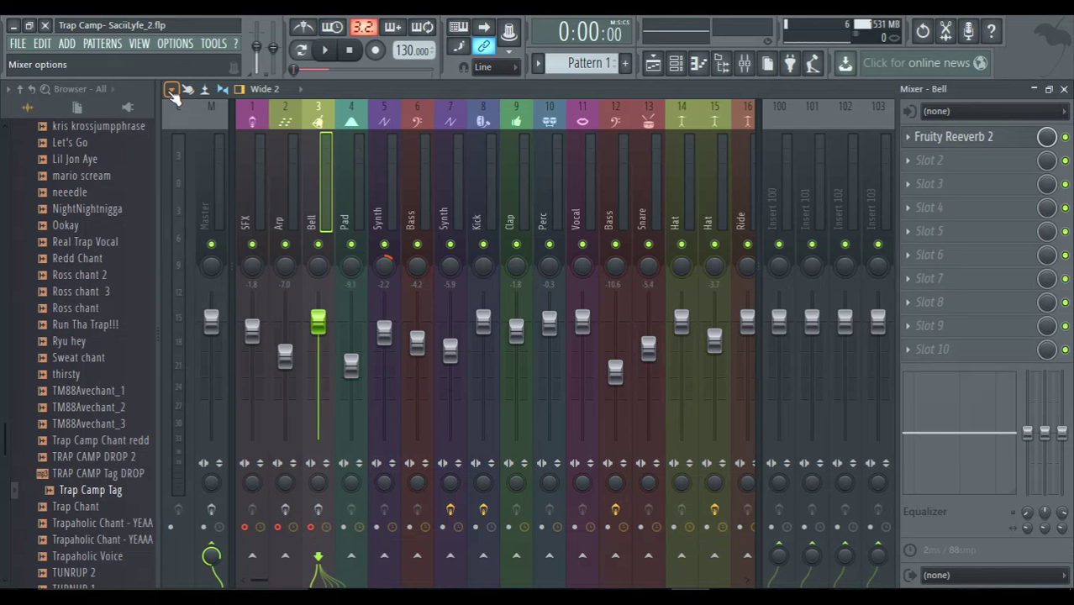
Render the armed SFX, Arp and Bell mixer tracks to wave files with the tail mode chosen.
left_click(170, 89)
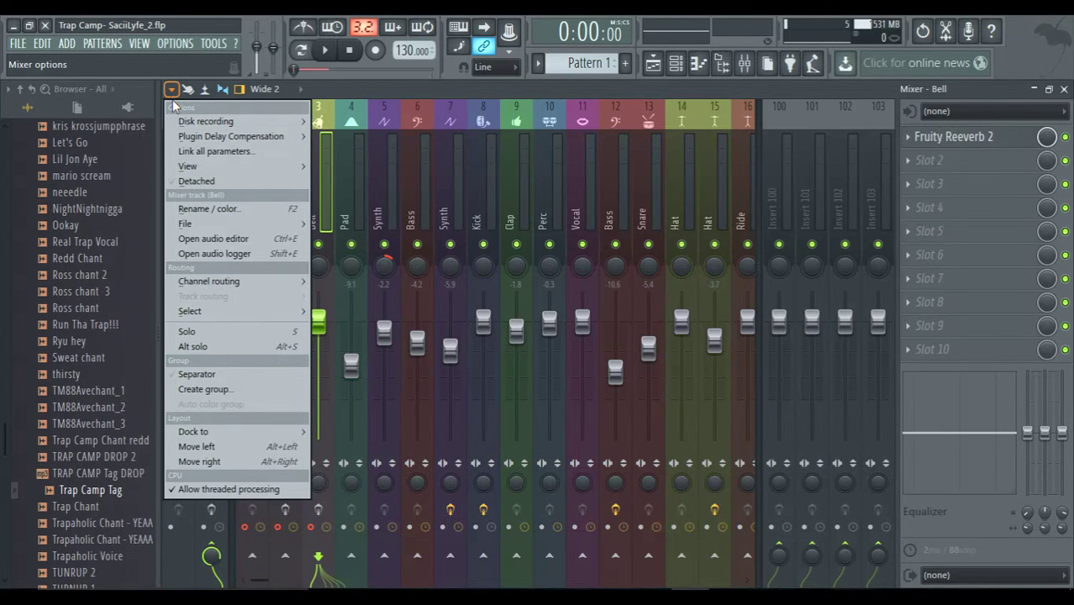
mouse_move(205, 121)
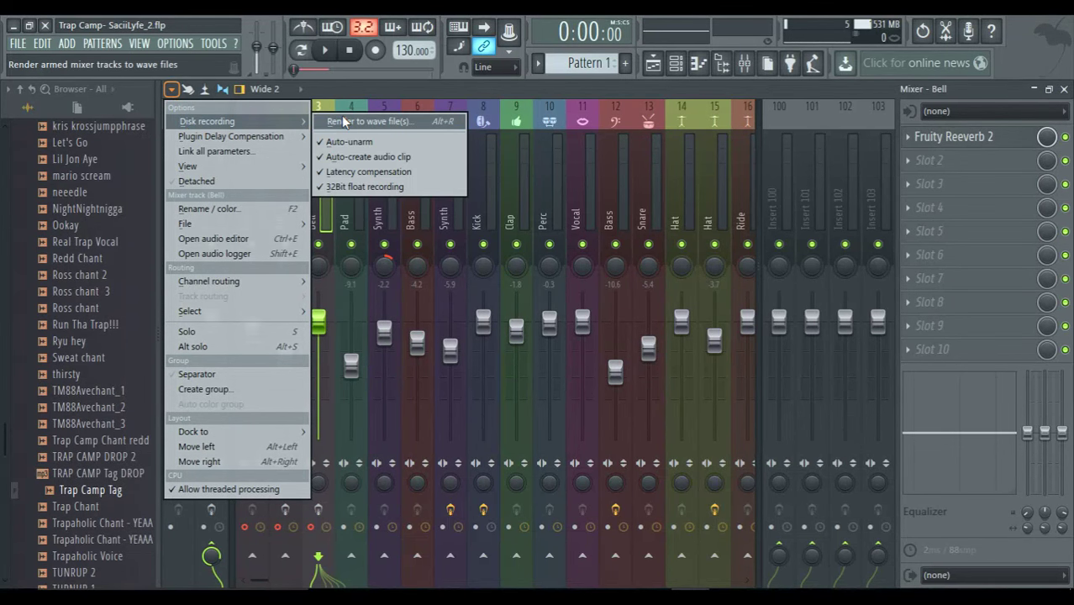
left_click(360, 121)
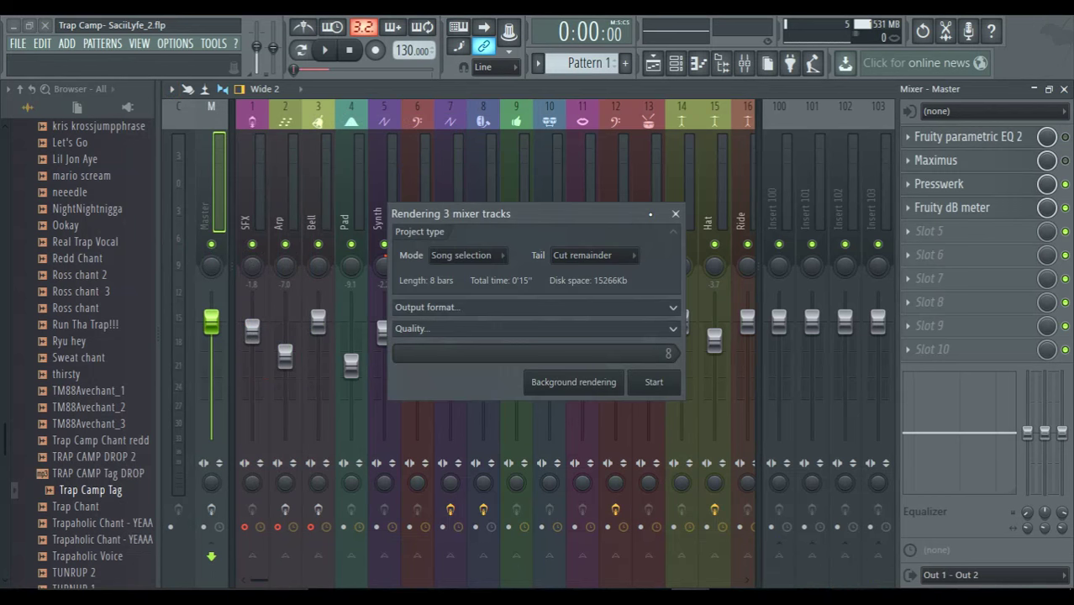
left_click(595, 256)
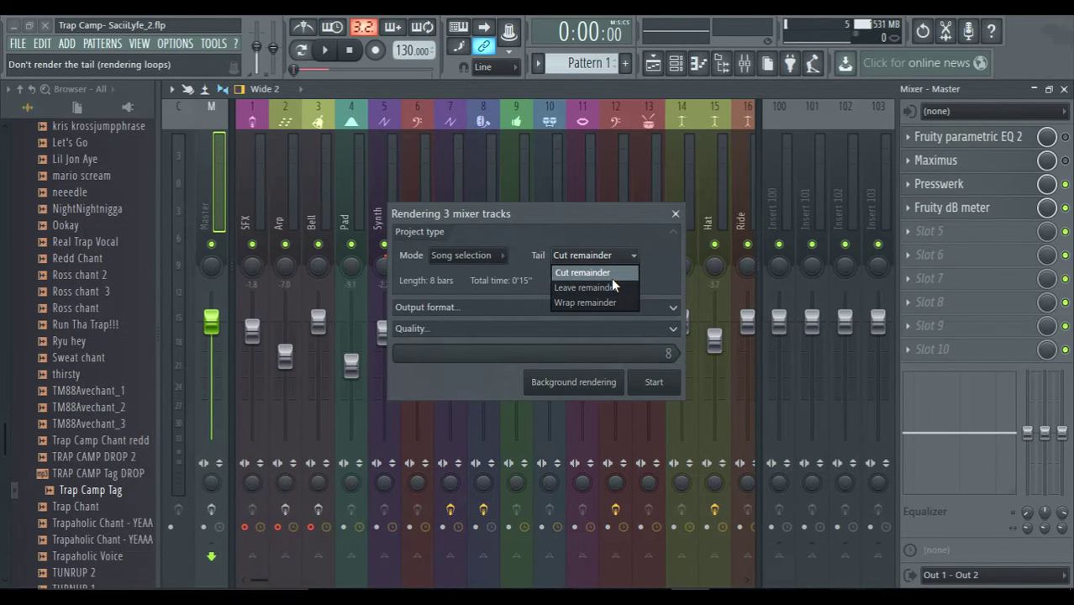
left_click(583, 272)
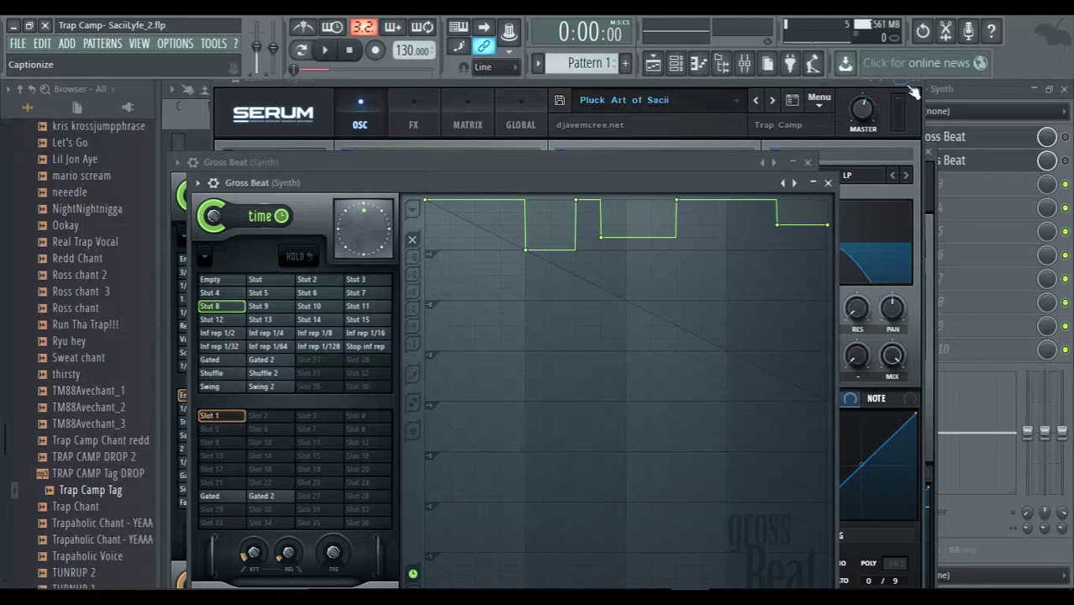
Close the Gross Beat and Fruity Parametric EQ plugin windows.
left_click(810, 155)
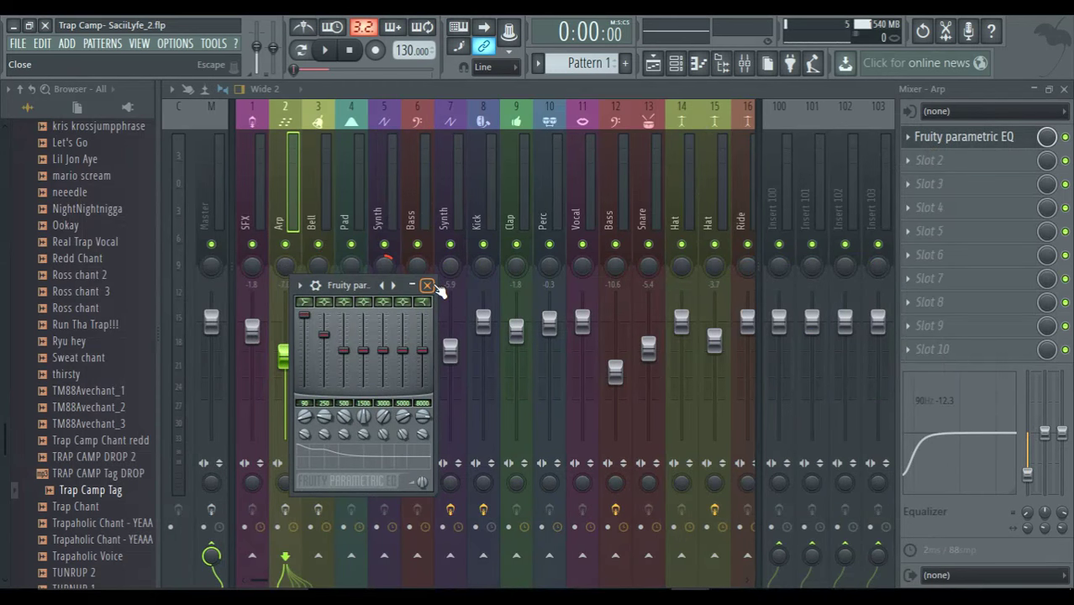
left_click(427, 285)
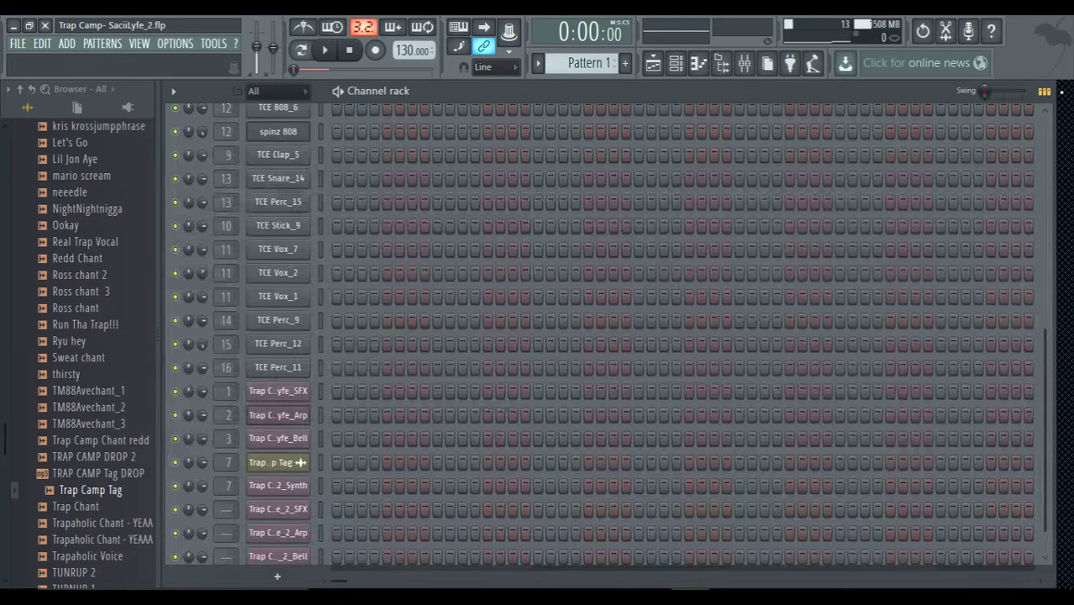
left_click(651, 64)
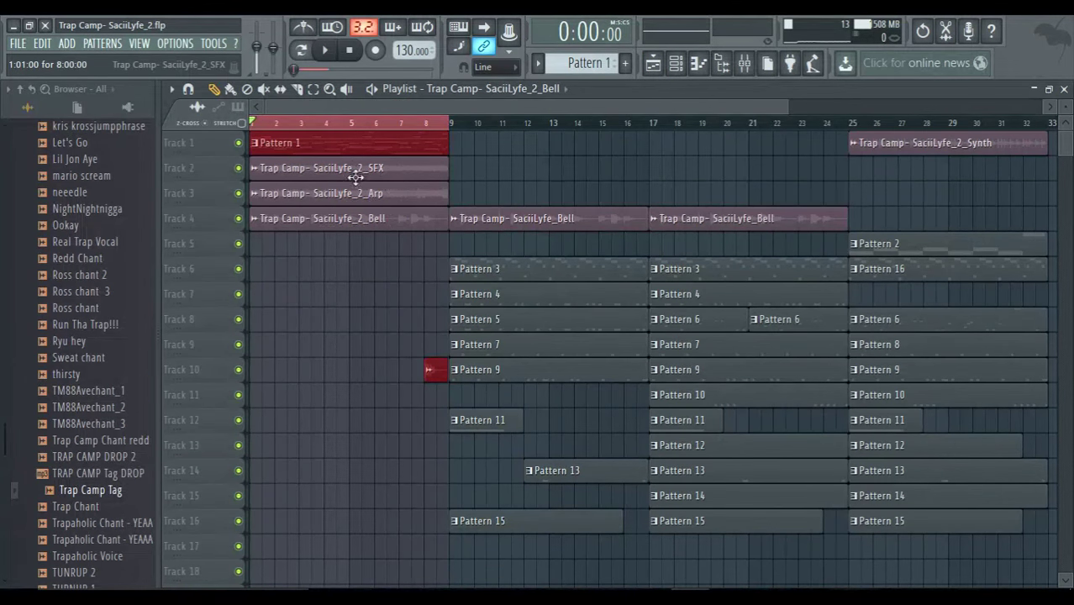
mouse_move(400, 180)
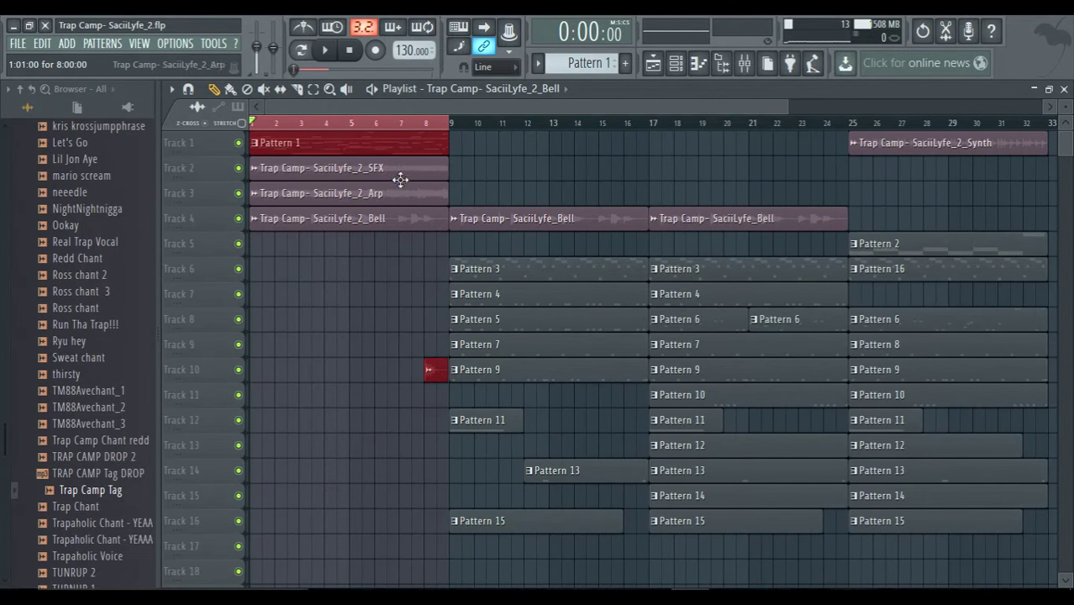
double_click(319, 168)
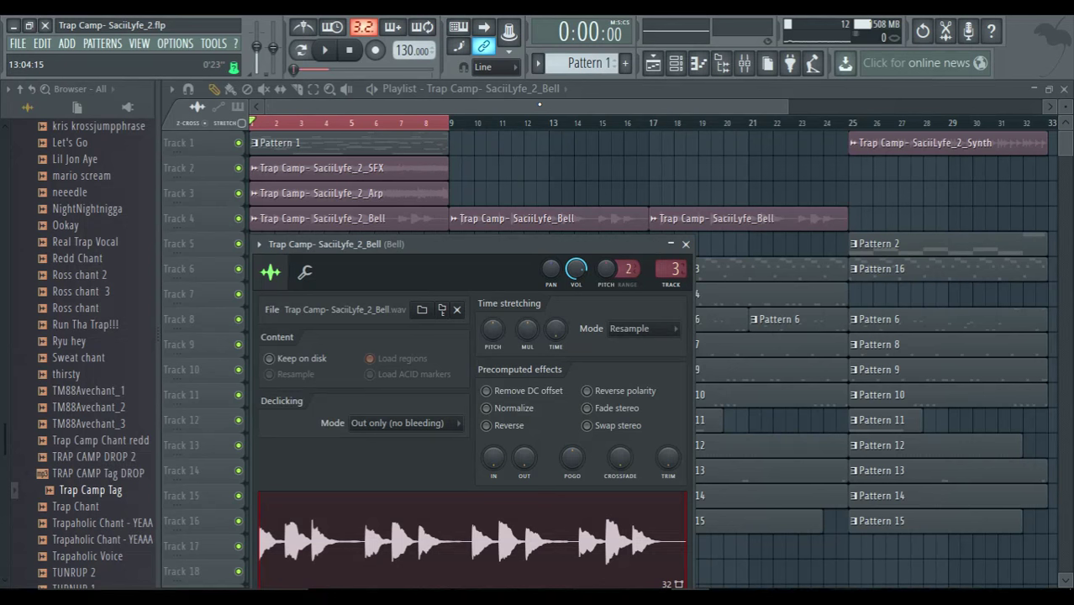
left_click(686, 244)
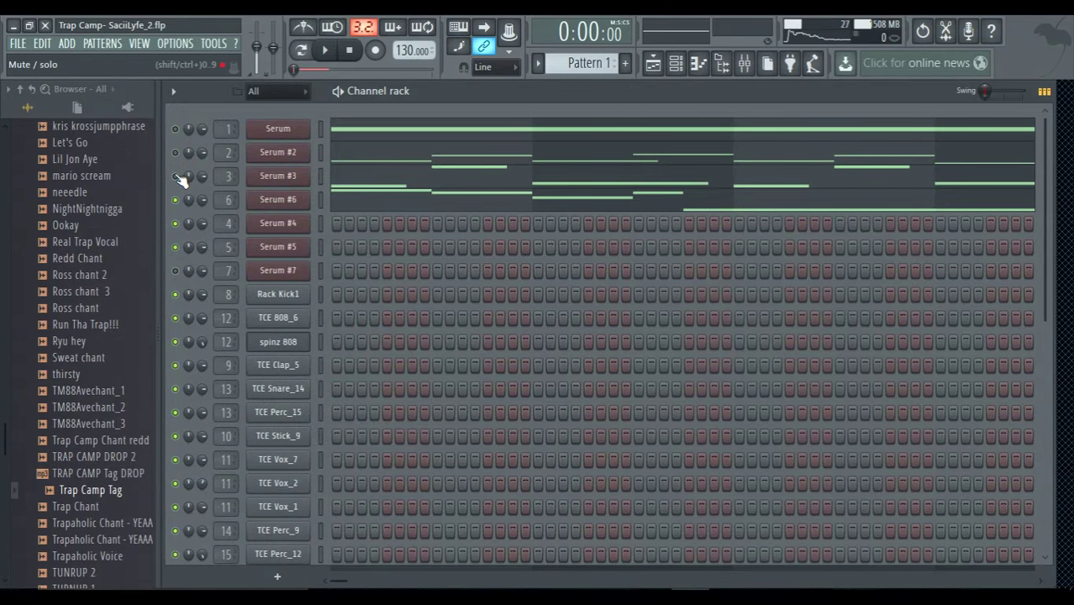
Mute an original Serum channel and switch to the playlist with the rendered clips.
left_click(277, 128)
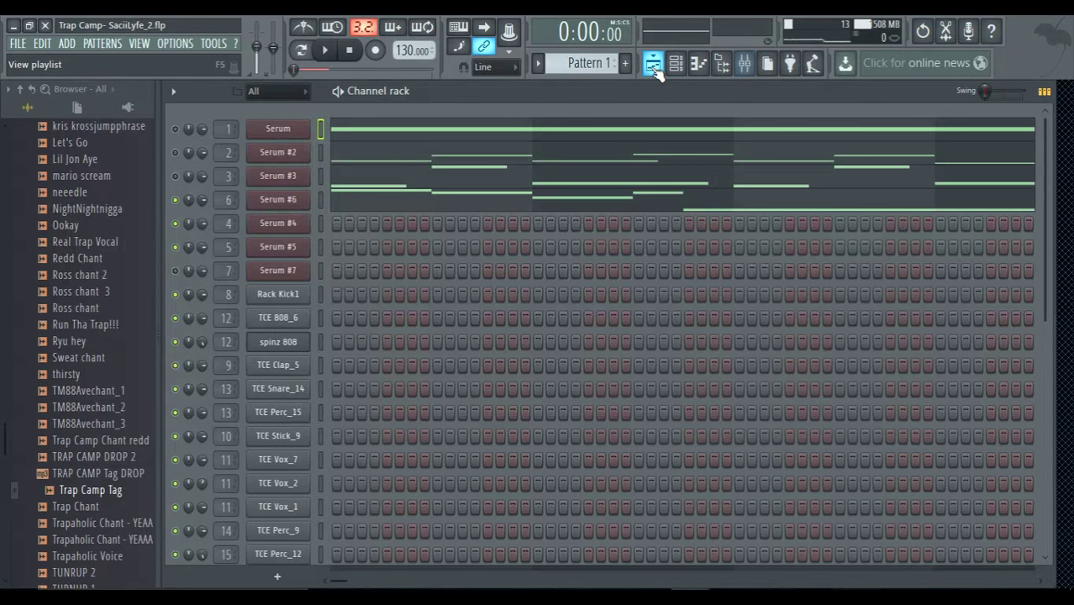
left_click(652, 64)
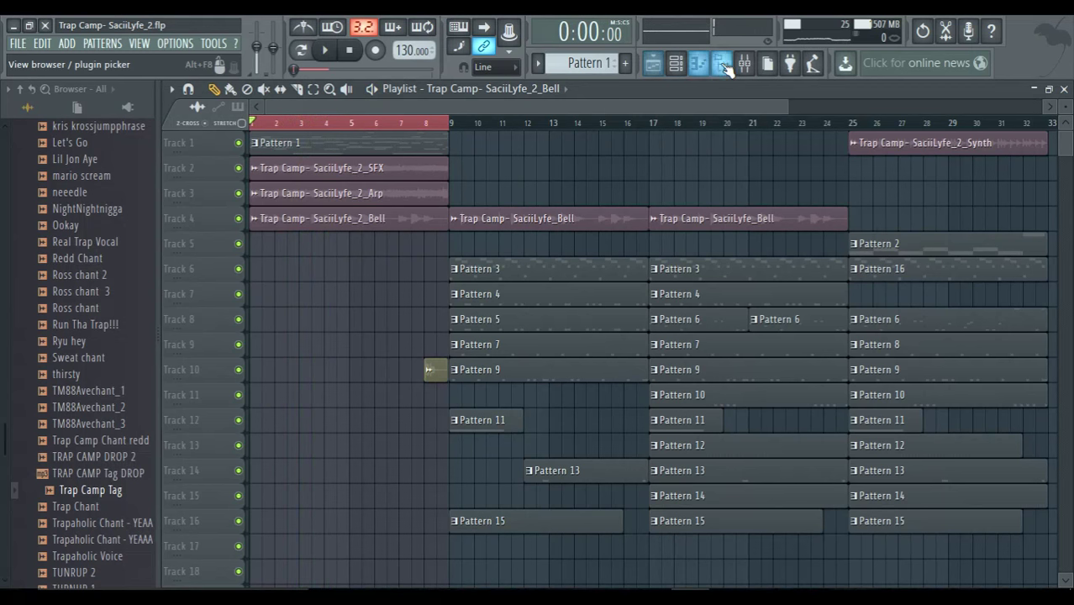
Switch from the playlist back to the mixer showing the Bell insert.
left_click(743, 64)
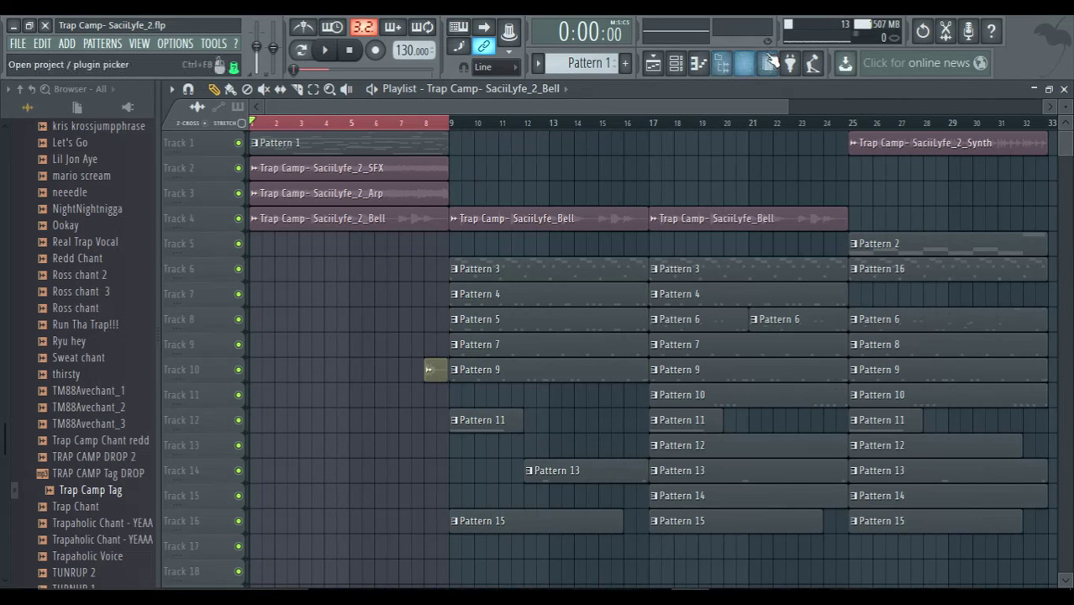
left_click(736, 64)
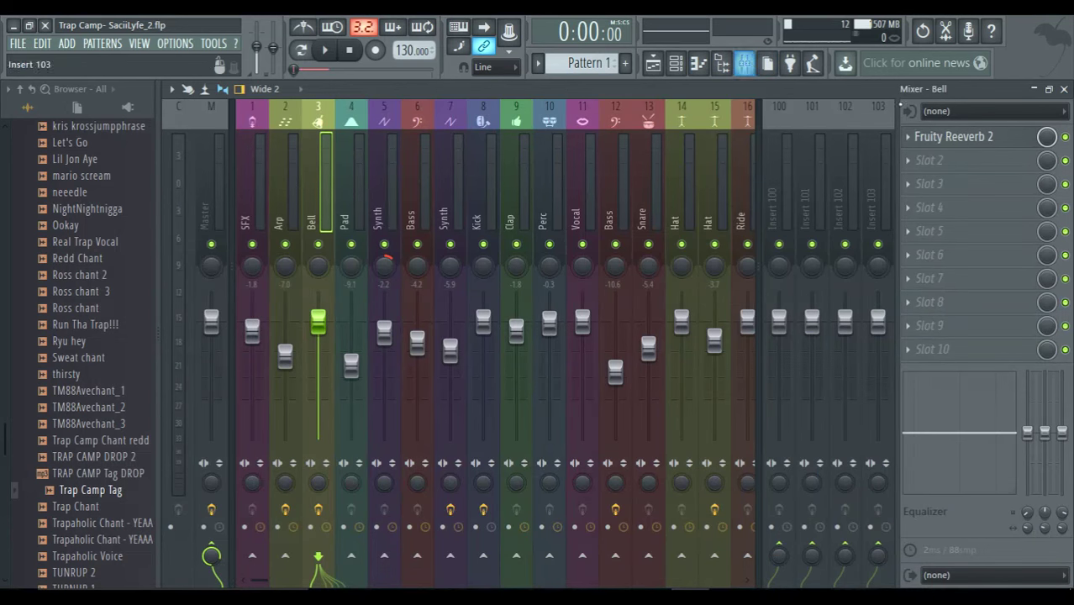